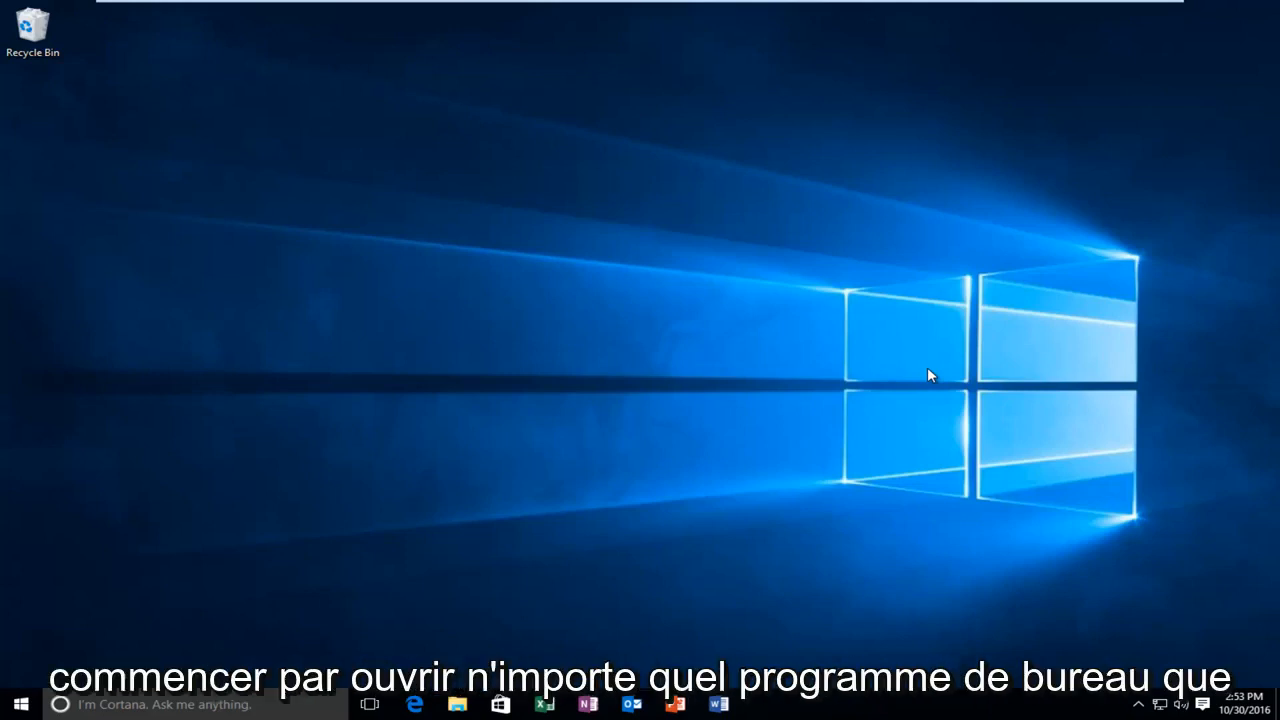
mouse_move(920, 374)
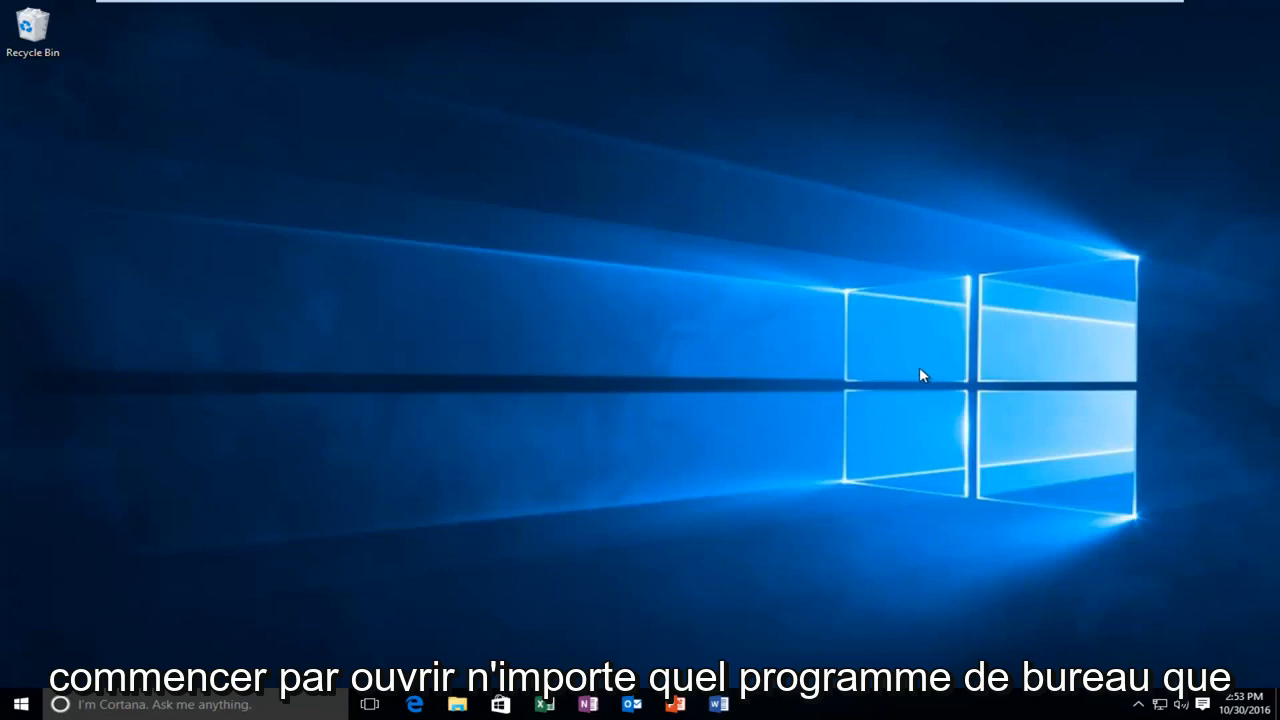
mouse_move(576, 578)
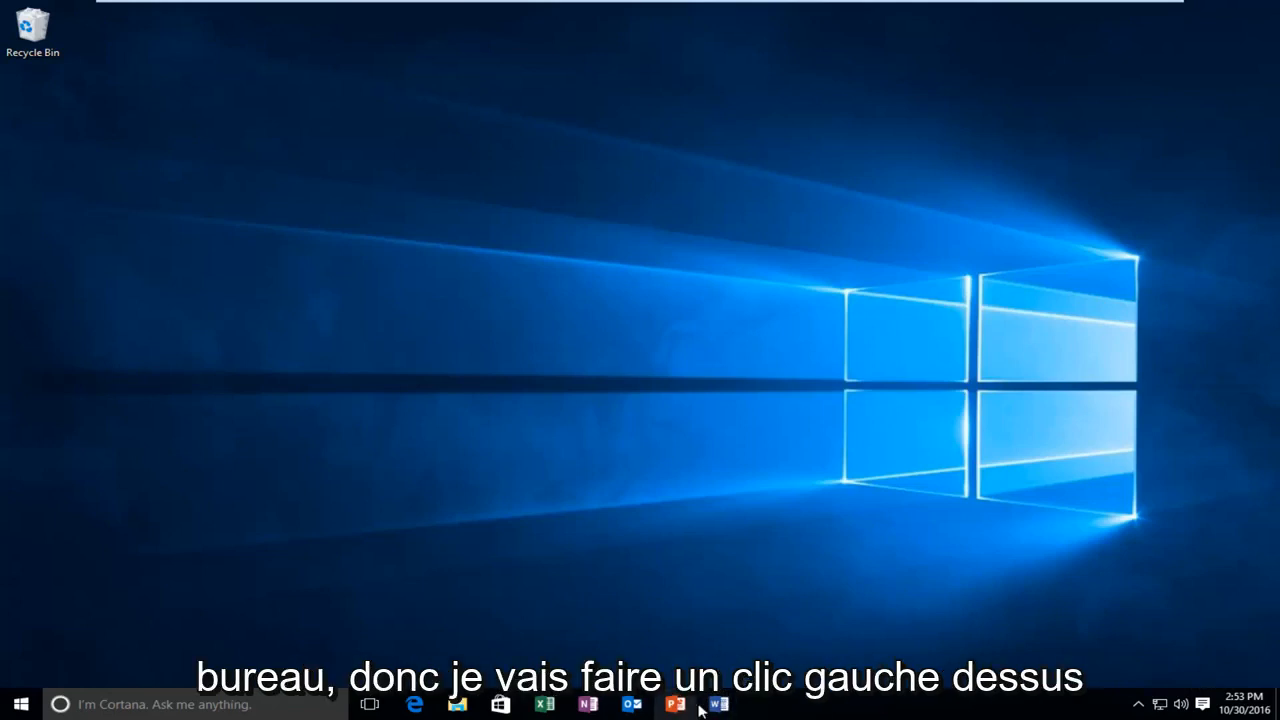
Step: Launch Word from the taskbar and start a new blank document
click(724, 704)
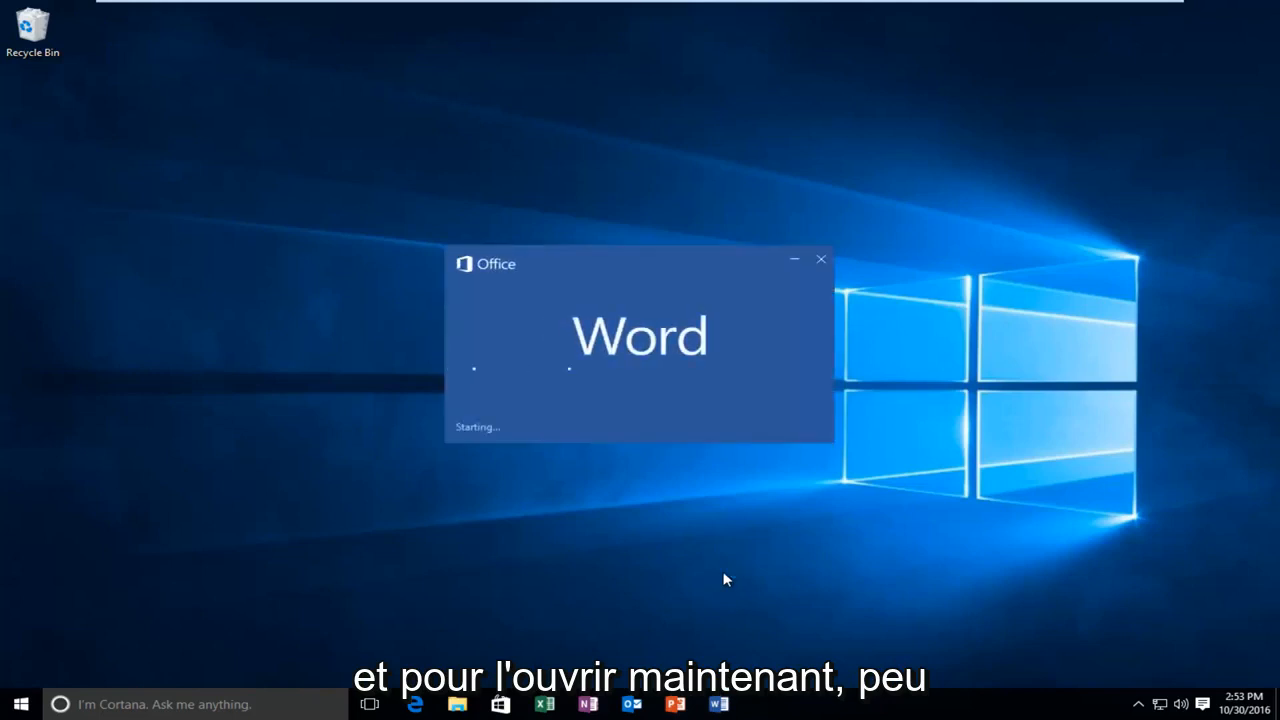
mouse_move(716, 710)
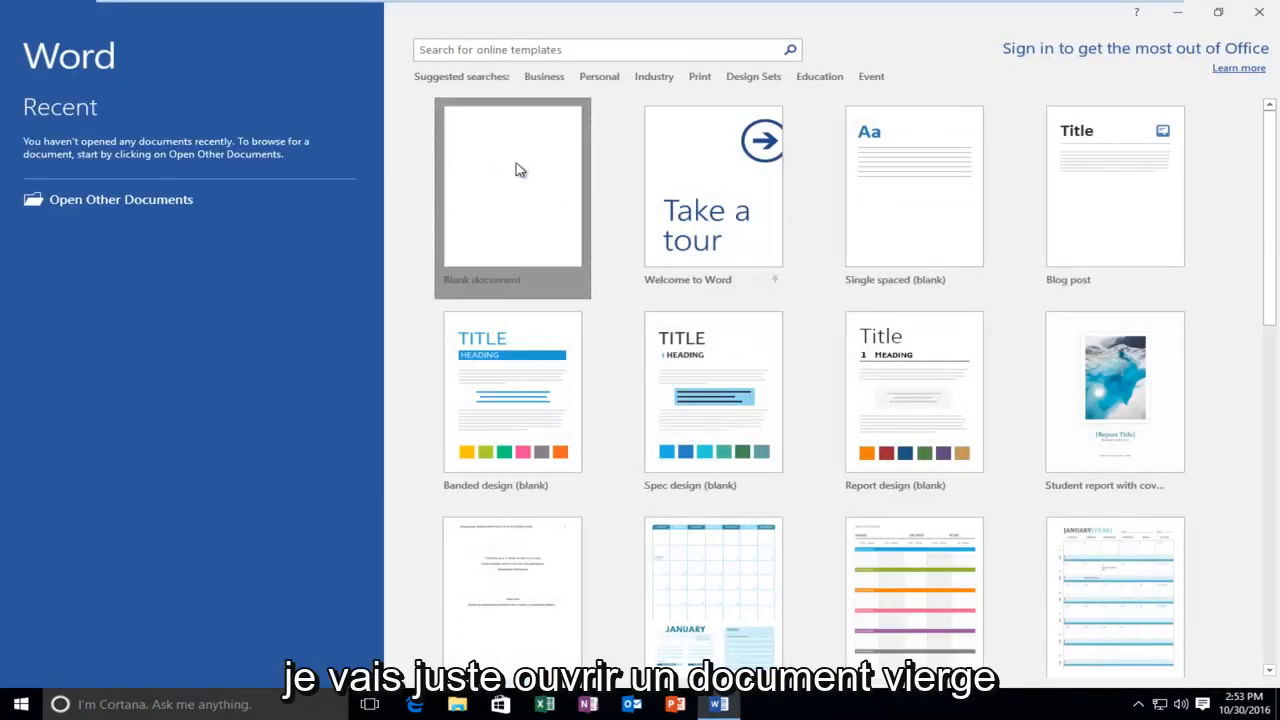
click(512, 184)
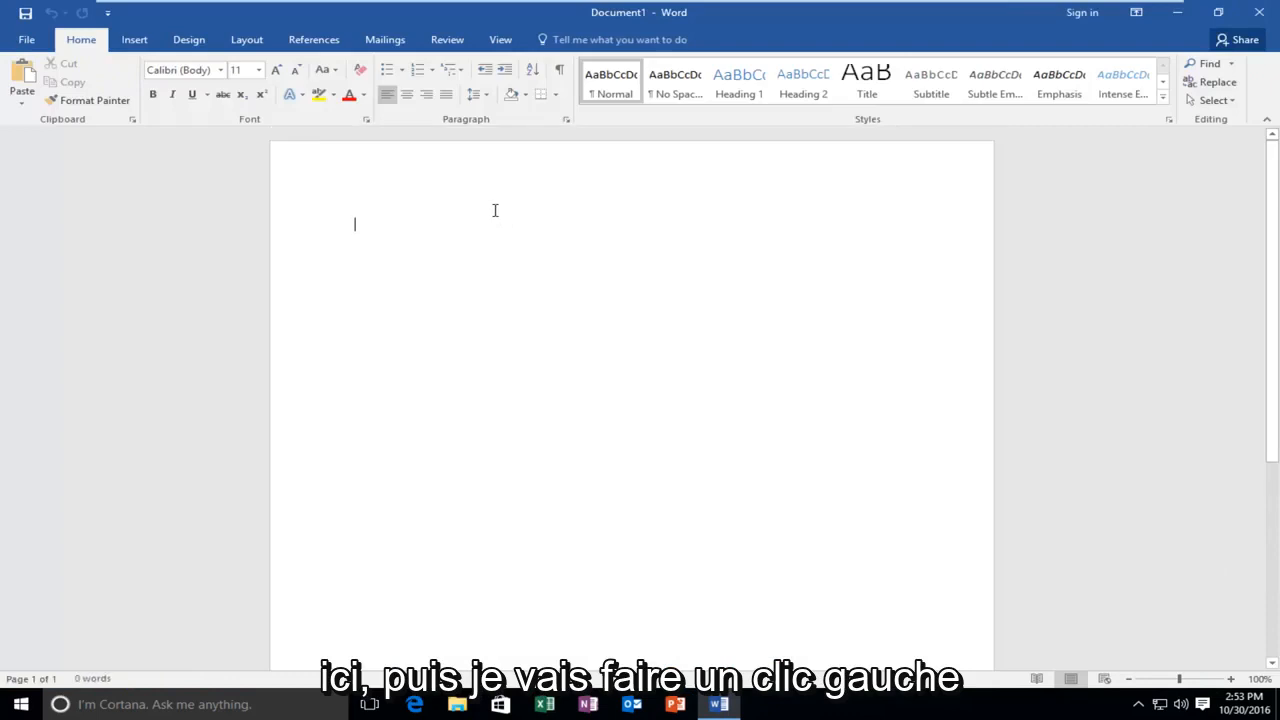
mouse_move(396, 104)
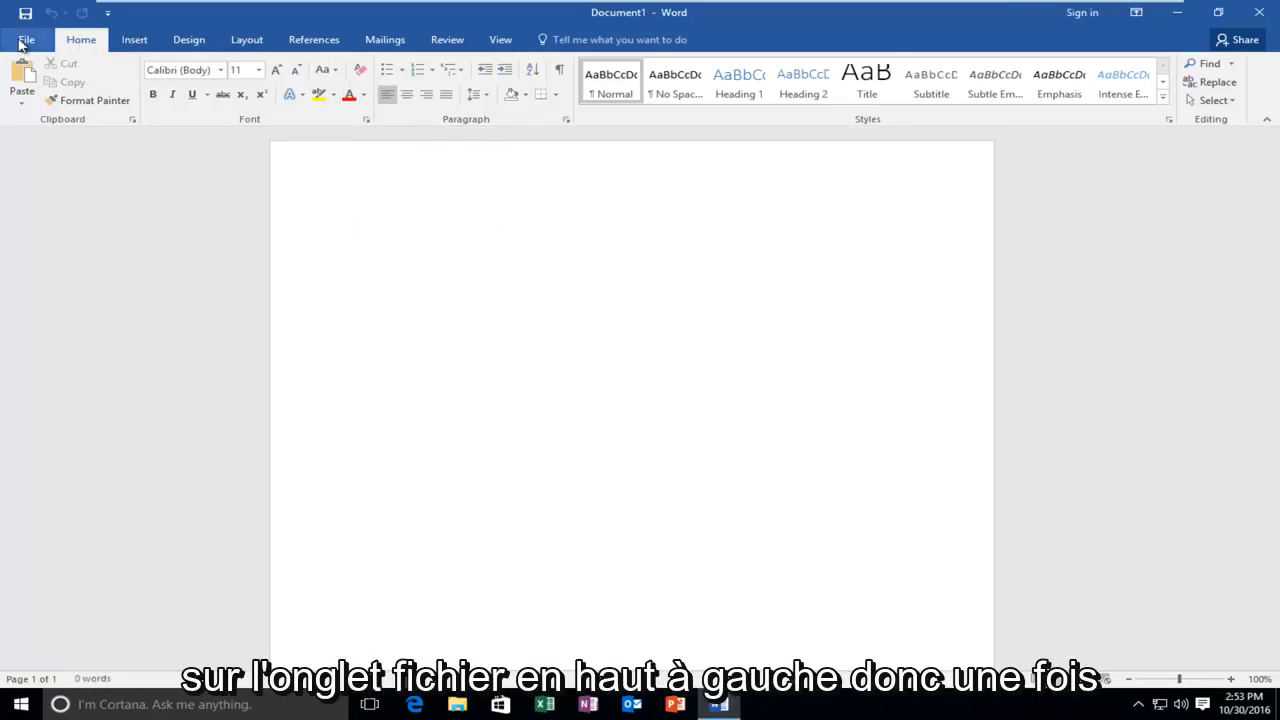
Step: Go to the File backstage view from the blank document
click(28, 38)
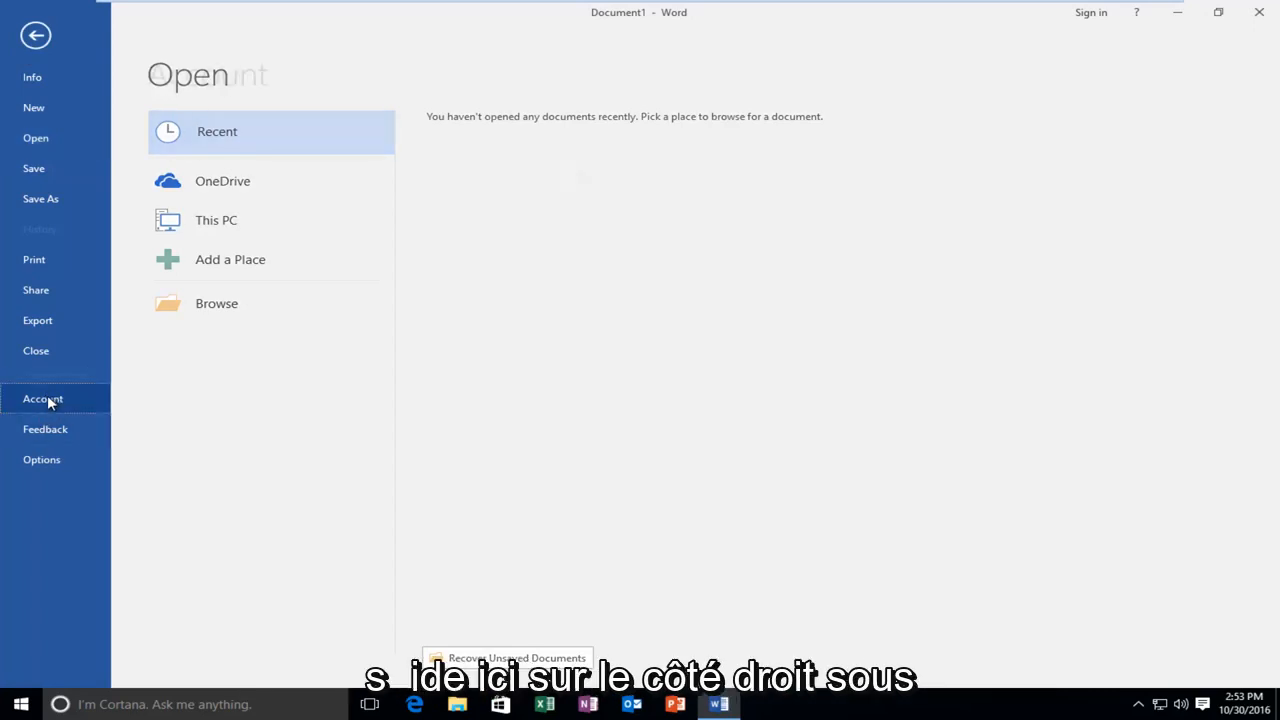
Step: Show the Account page and check for Office updates via Update Options
click(42, 398)
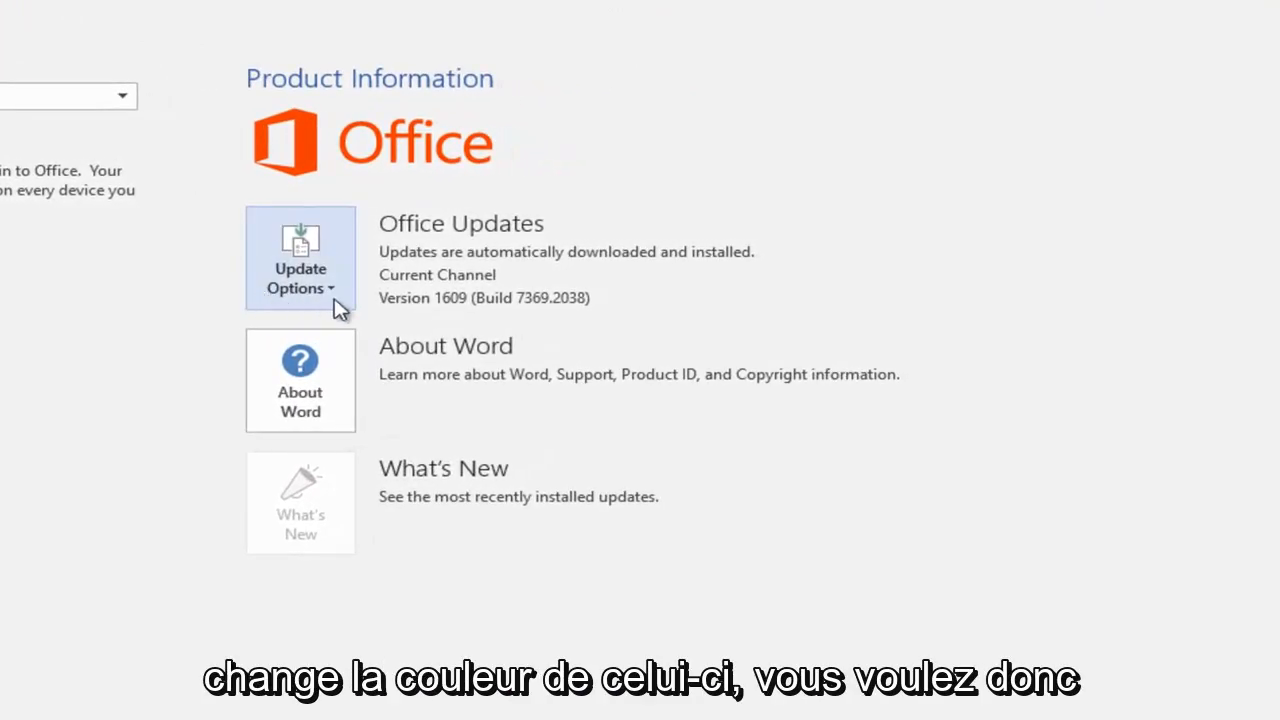
mouse_move(344, 302)
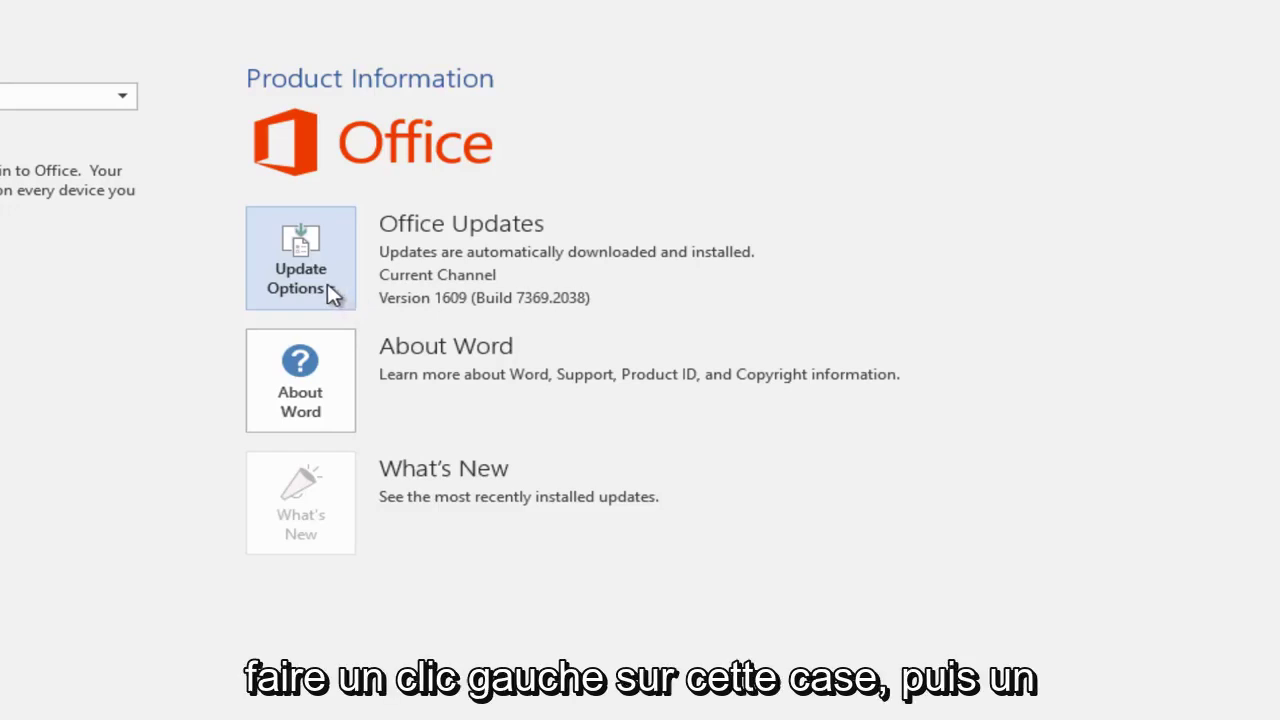
click(300, 258)
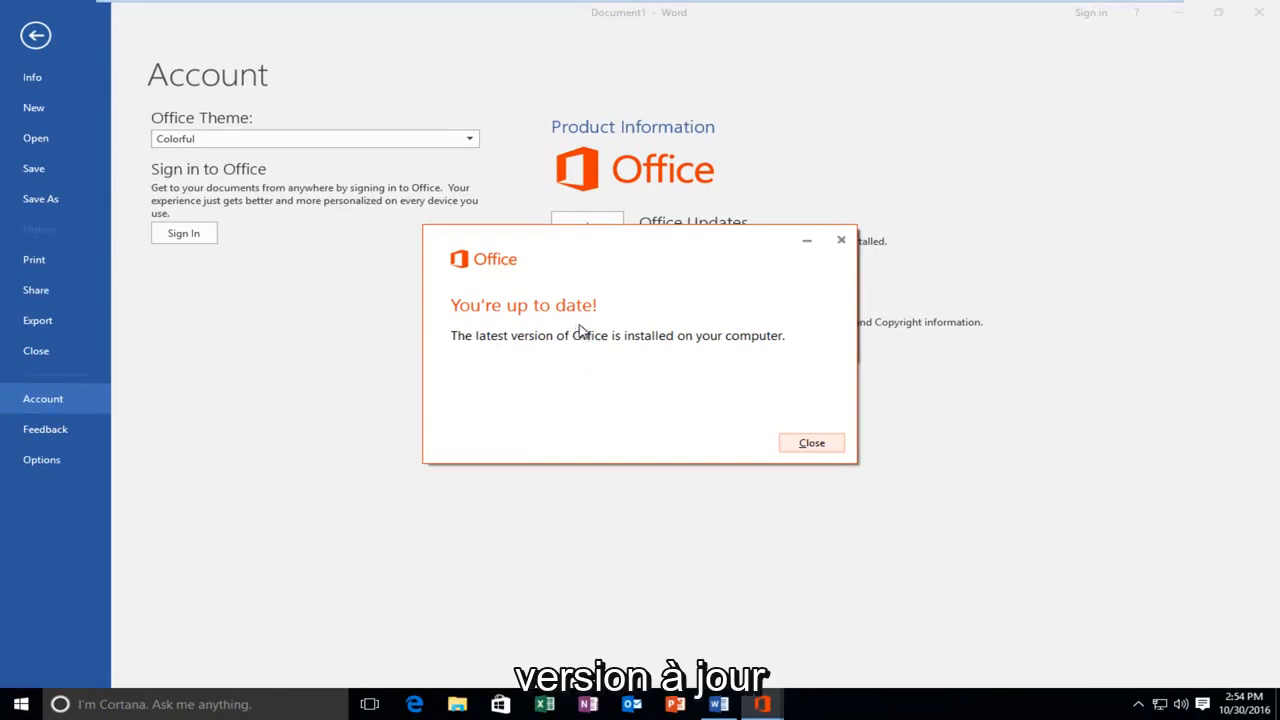
mouse_move(540, 360)
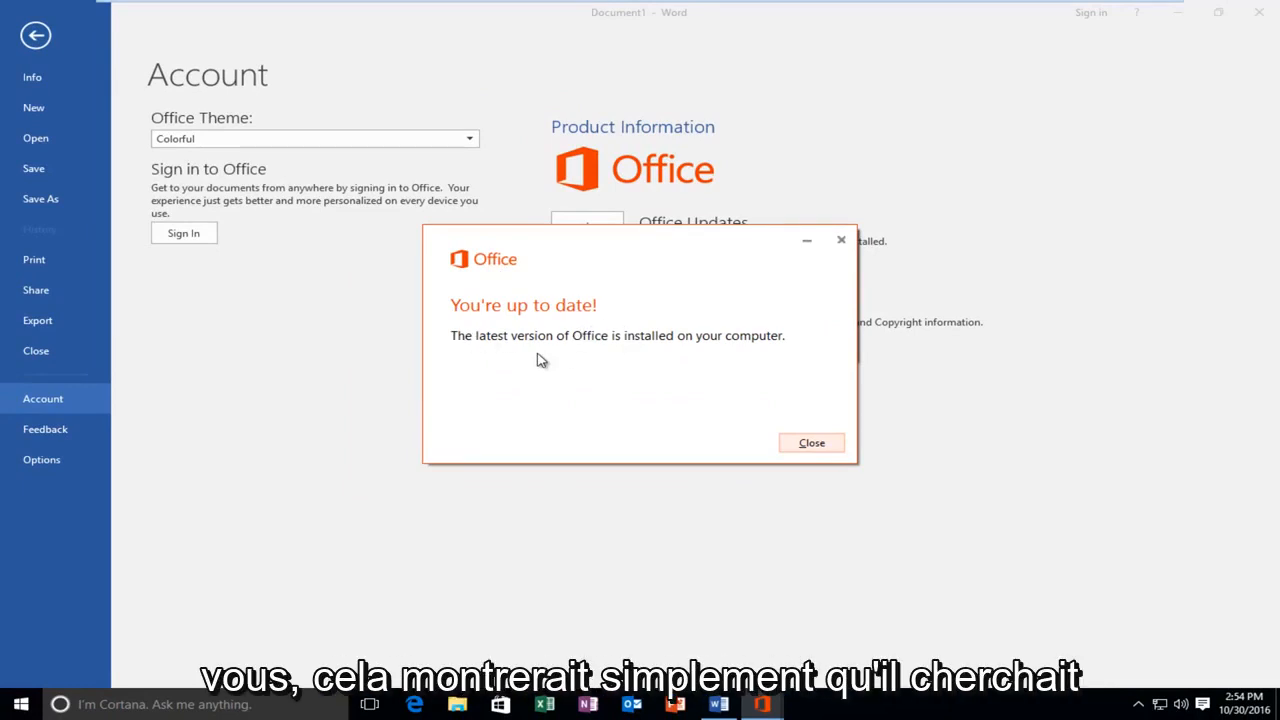
mouse_move(714, 384)
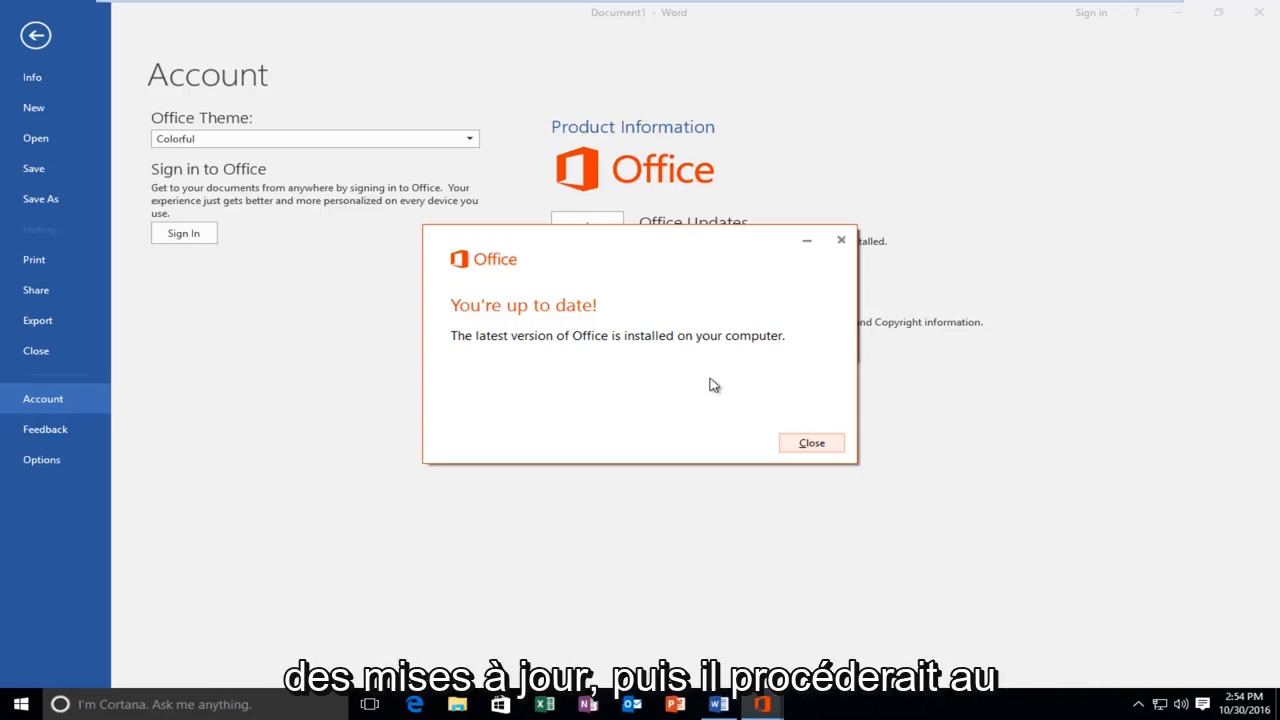
mouse_move(708, 362)
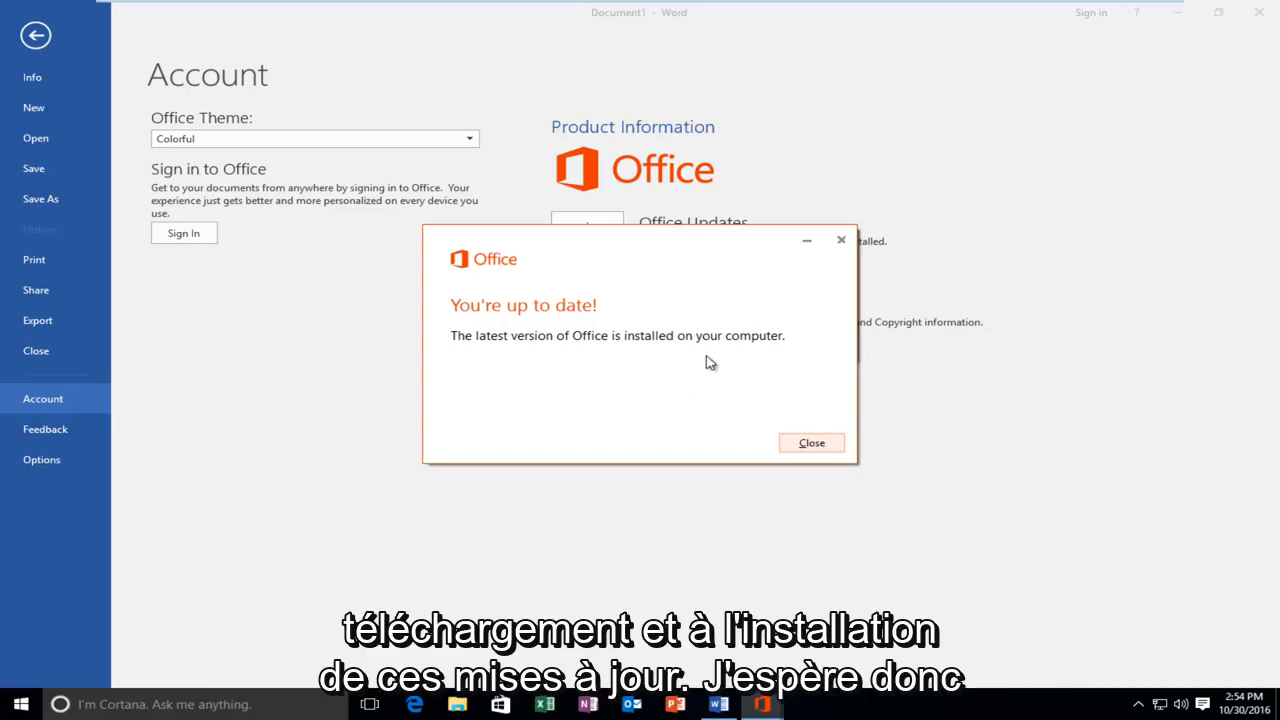
mouse_move(688, 352)
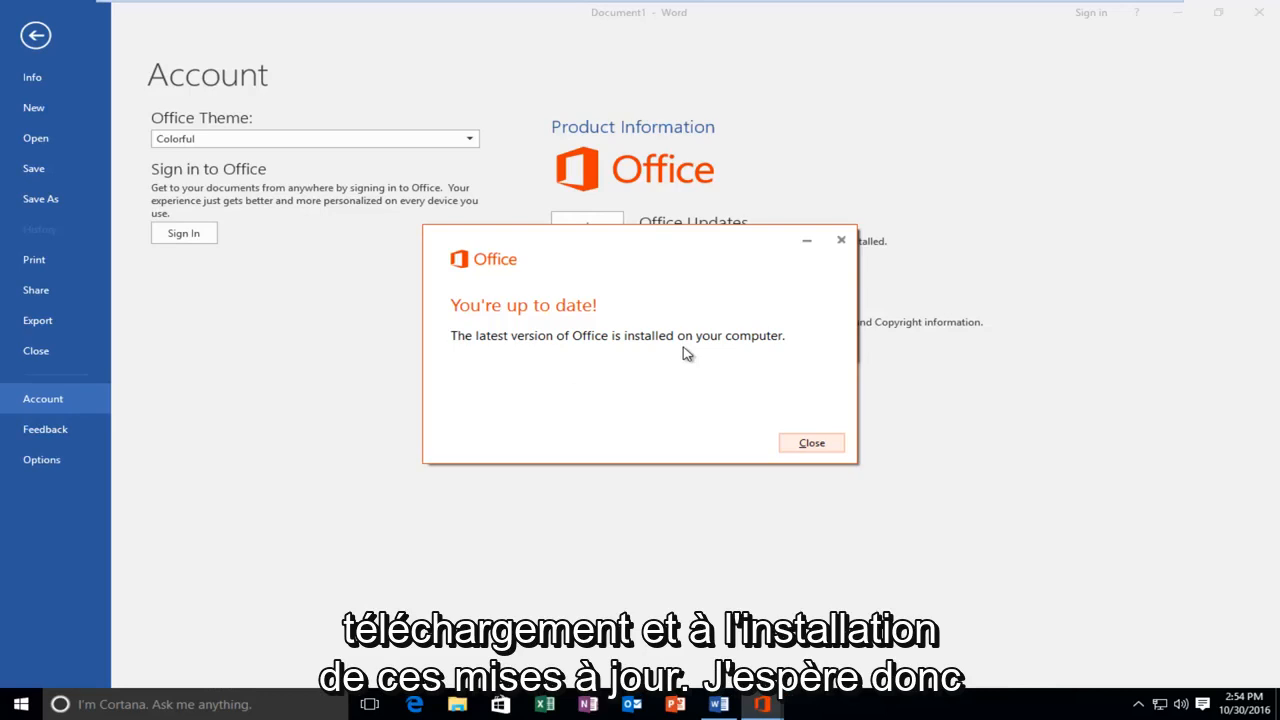
mouse_move(732, 382)
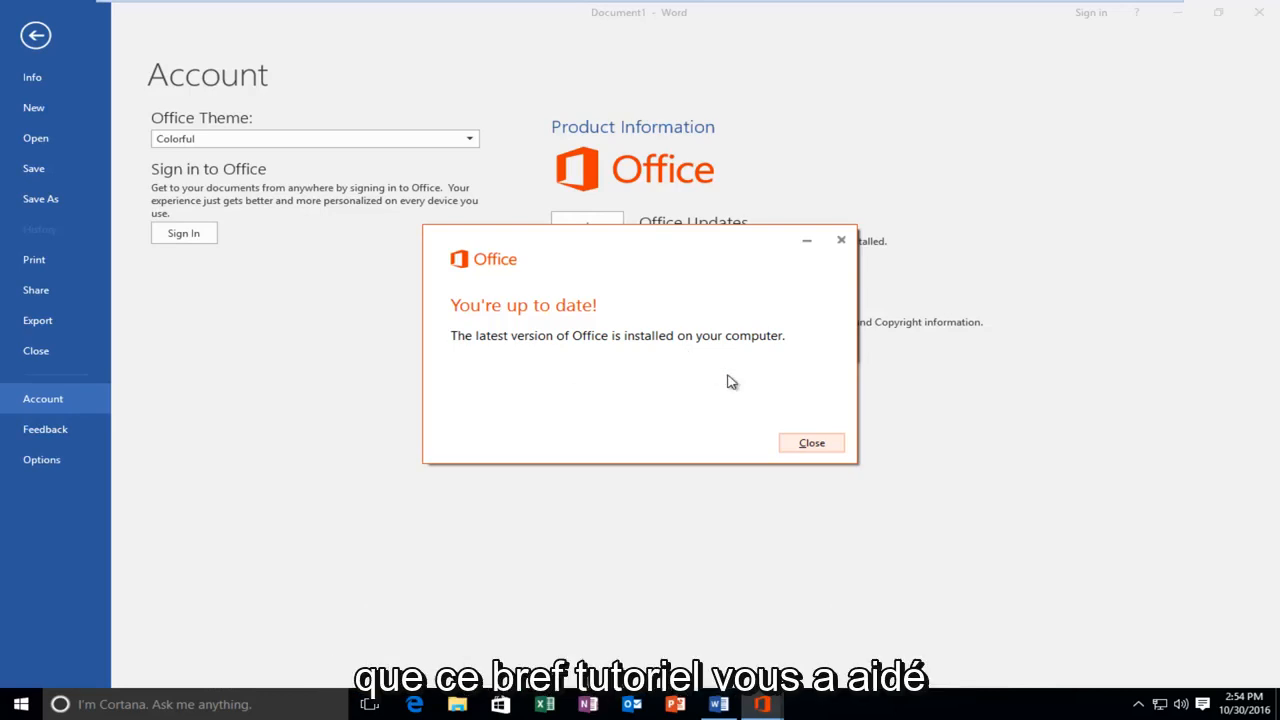
mouse_move(736, 392)
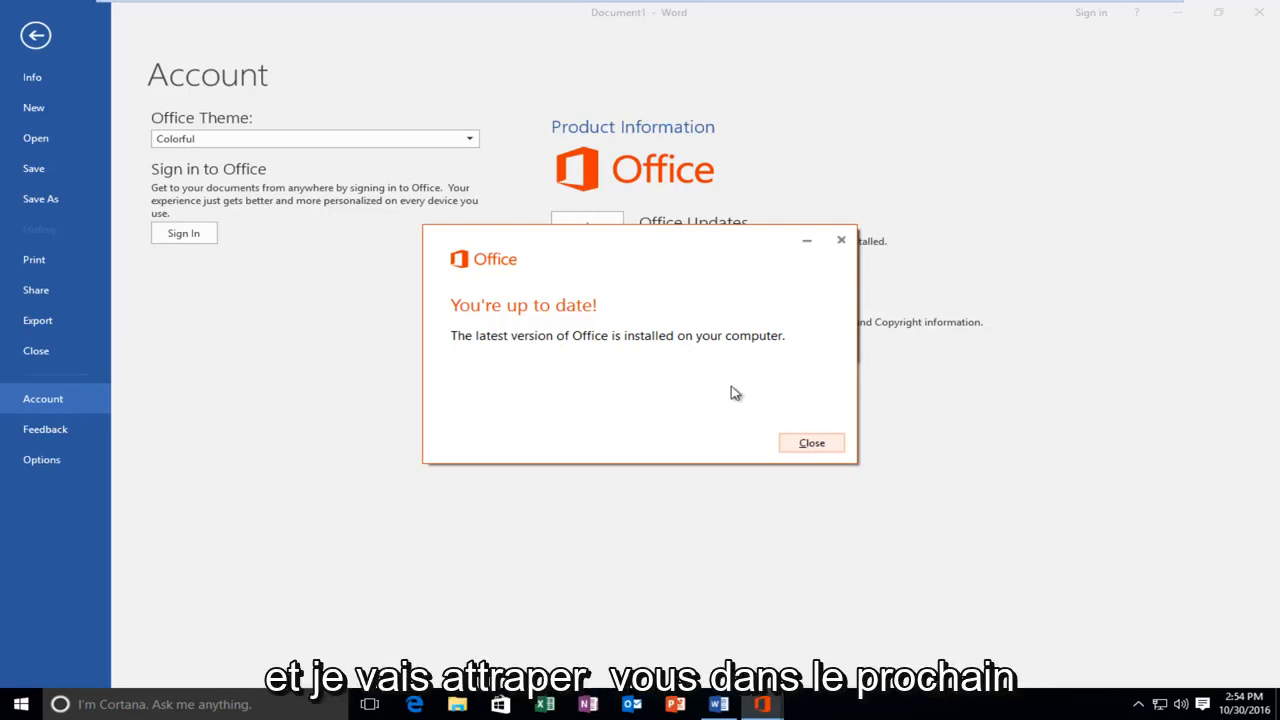